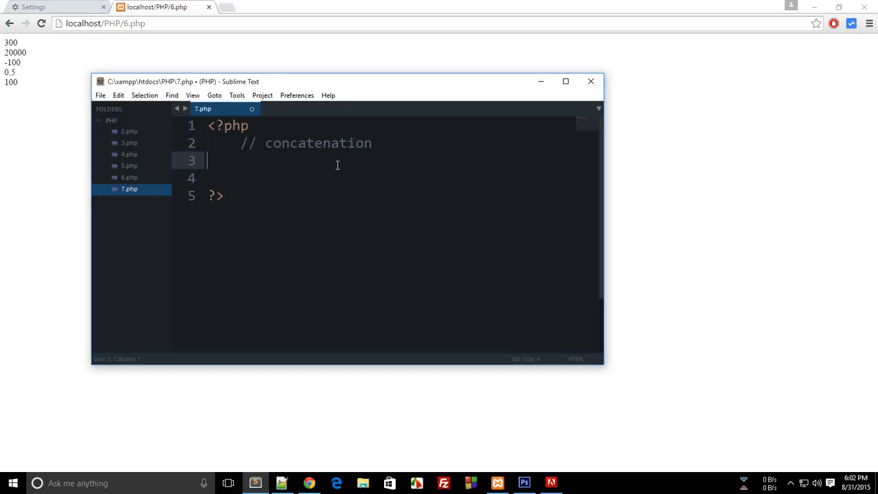
# Step: Declare $firstHalf = "Hello " and $secondHalf = "World" in 7.php
pyautogui.write('$')
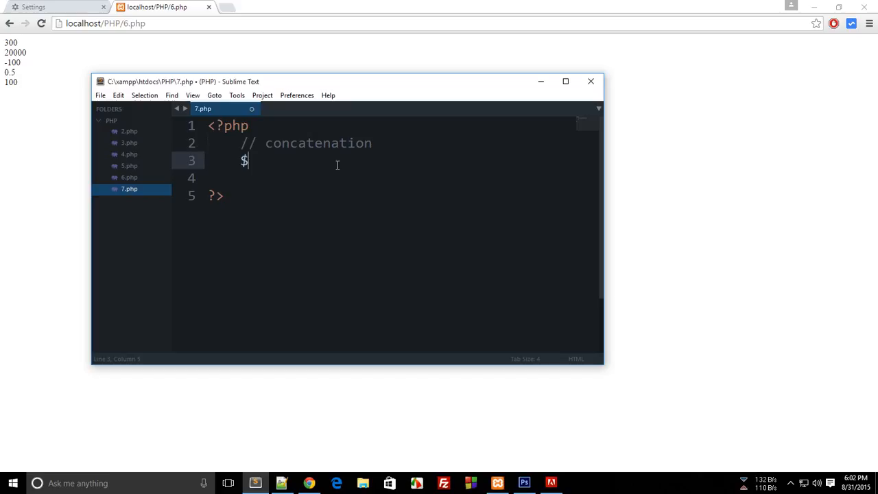
pyautogui.write('firstHalf =')
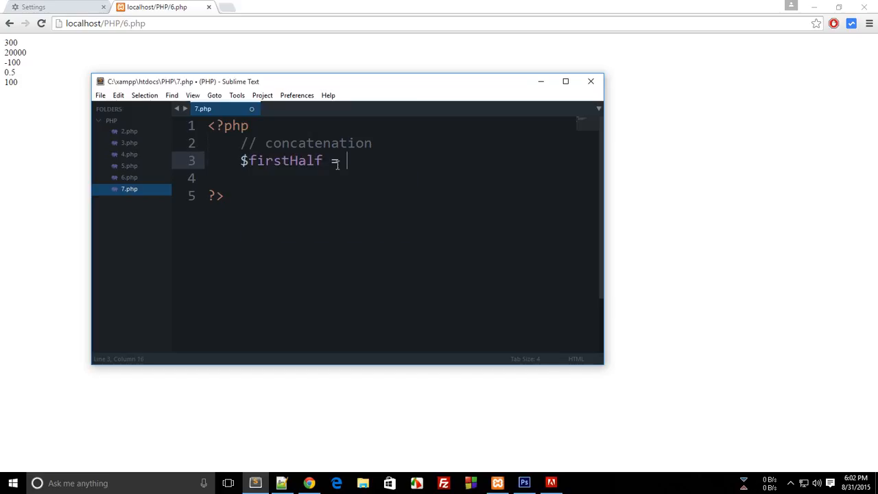
pyautogui.write('"Hello ";')
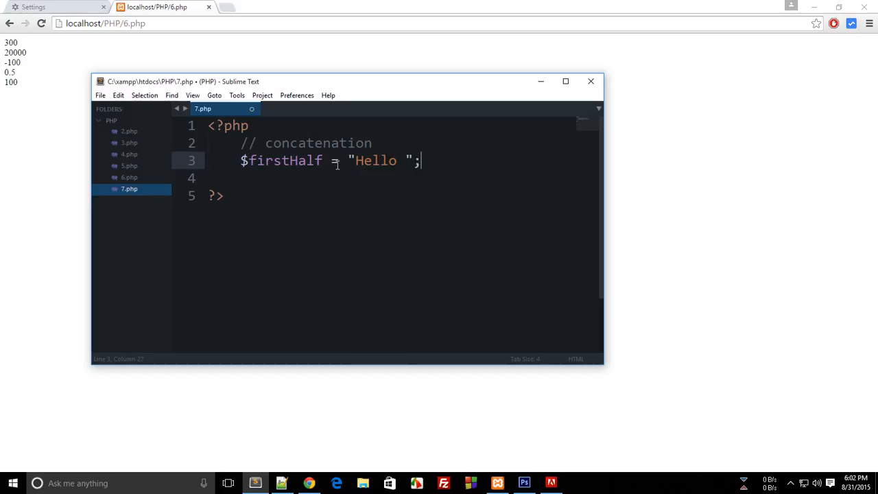
pyautogui.write('$secon')
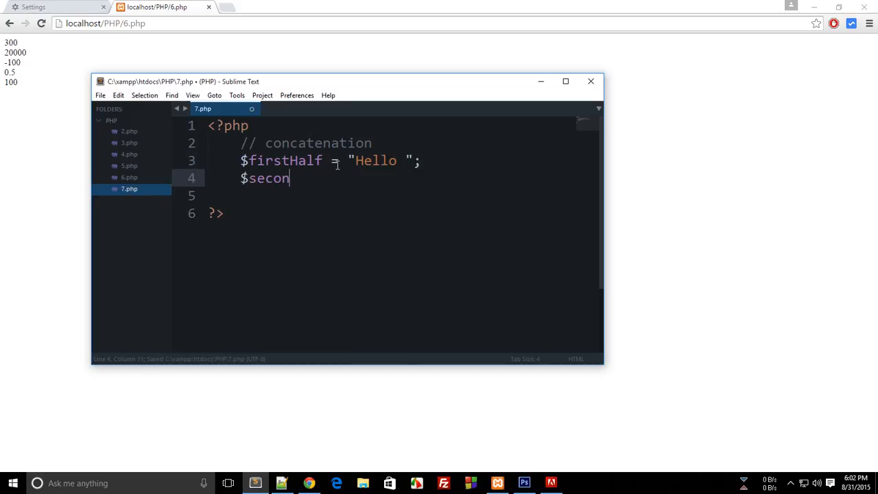
pyautogui.write('dHalf = ""')
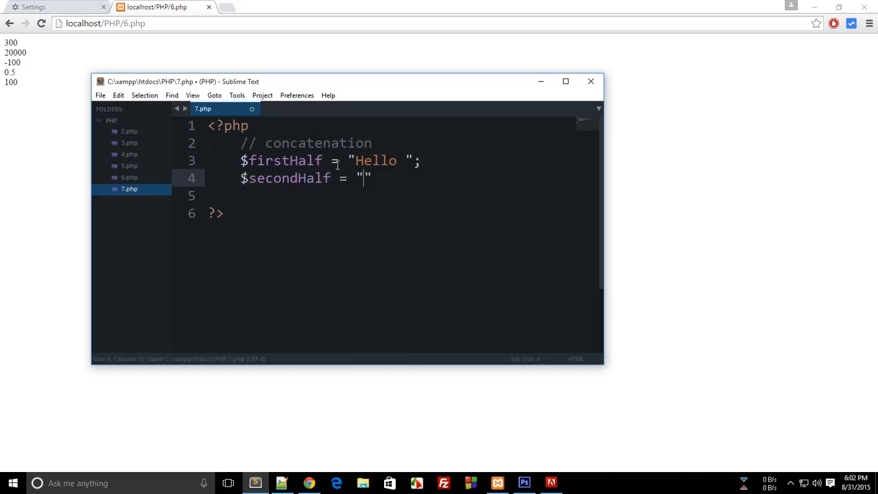
pyautogui.write('World')
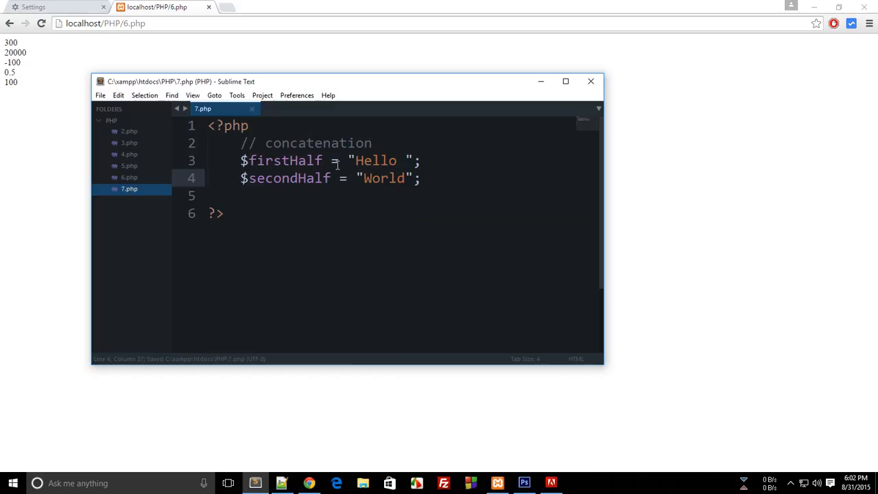
# Step: Add separate echo statements for $firstHalf and $secondHalf
pyautogui.write('echo $')
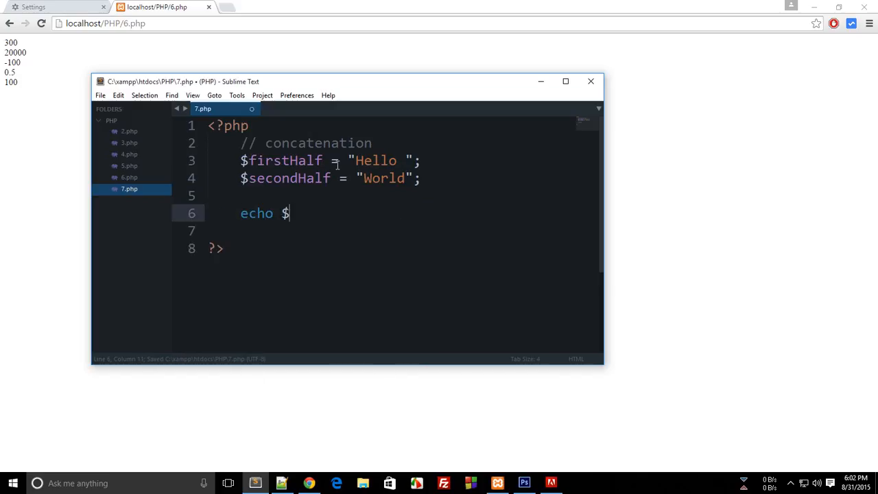
pyautogui.write('firstHalf;')
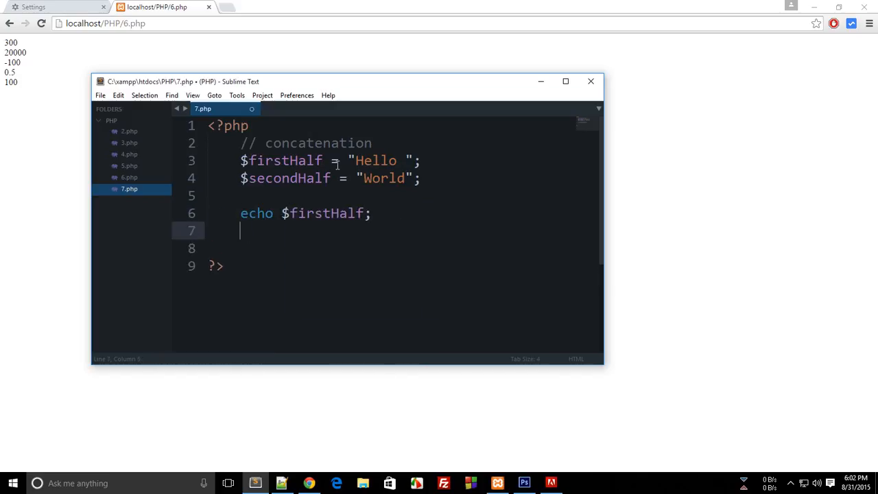
pyautogui.write('echo $sed')
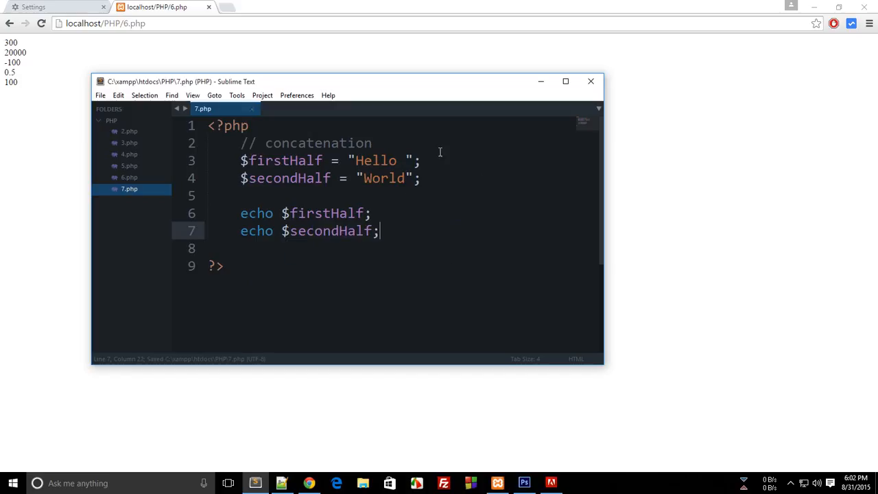
# Step: Check localhost/PHP/7.php in Chrome, then select secondHalf in the second echo
pyautogui.click(106, 22)
pyautogui.write('7')
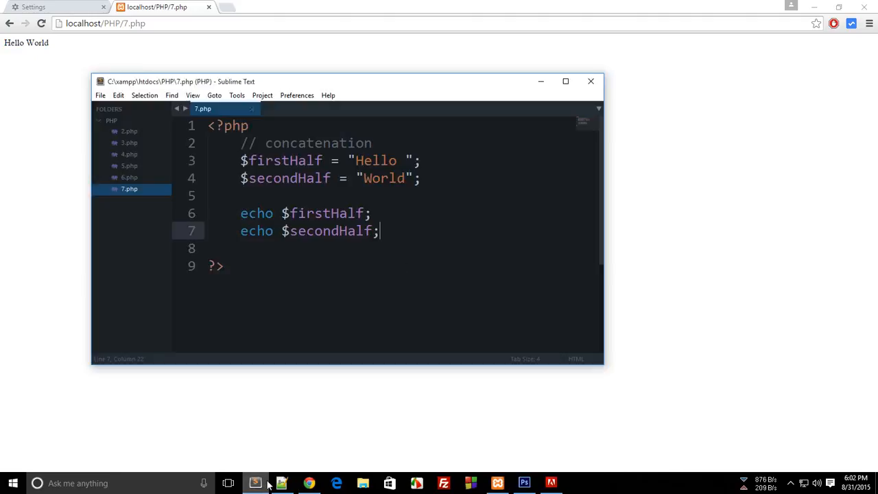
pyautogui.doubleClick(330, 231)
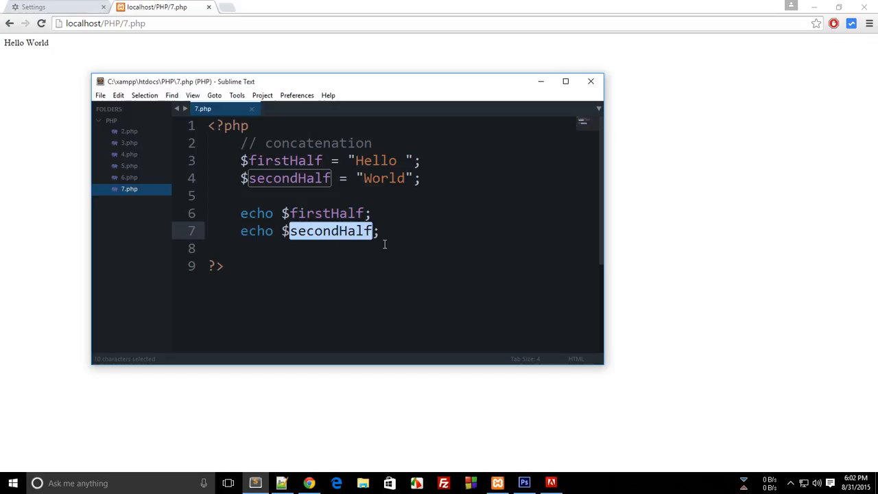
# Step: Cut the second echo and rewrite line 6 as echo $firstHalf.$secondHalf;
pyautogui.press('ctrl+x')
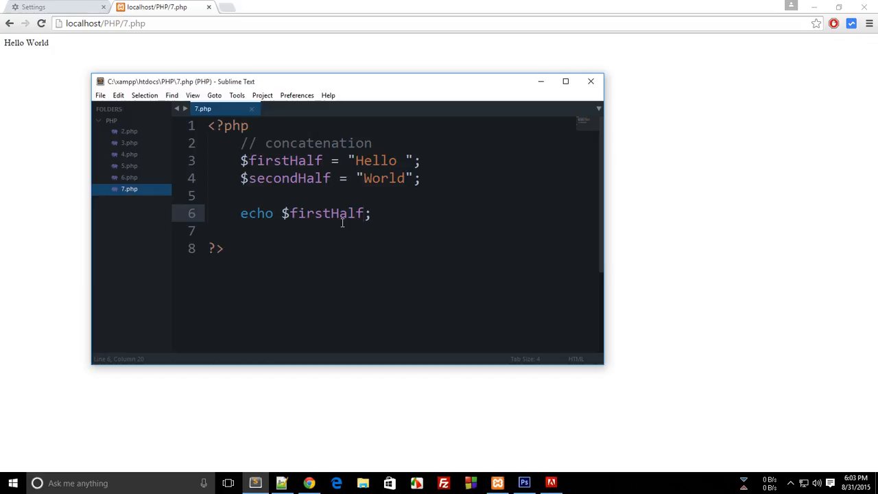
pyautogui.write('.')
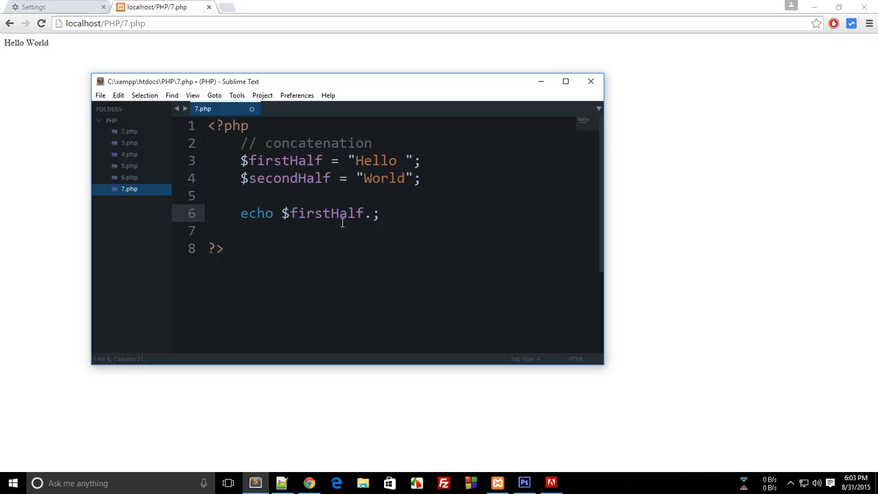
pyautogui.write('$secondHalf')
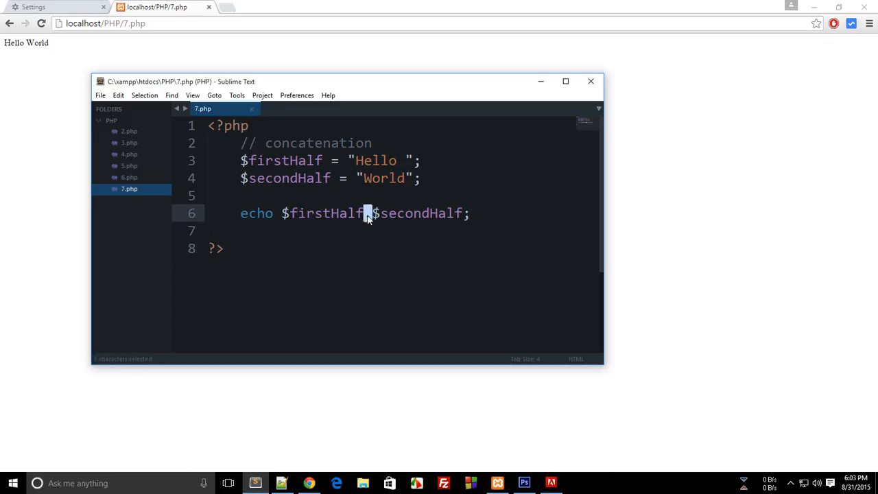
pyautogui.write('.')
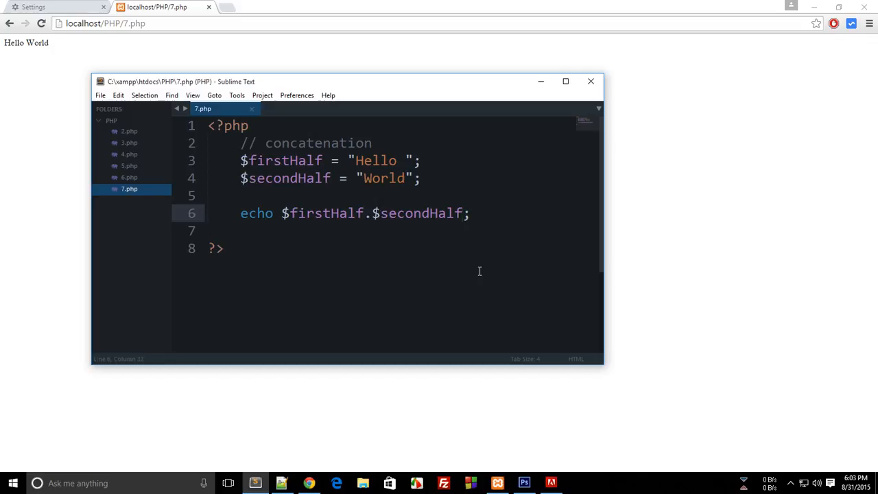
# Step: Append ."<span>How Are You? I'm in a span!</span>" to the echo statement
pyautogui.write('." "')
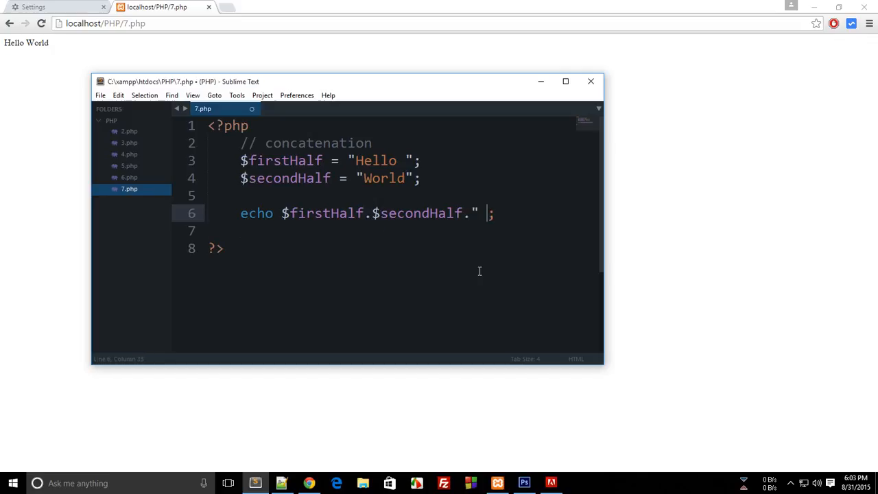
pyautogui.write('<span')
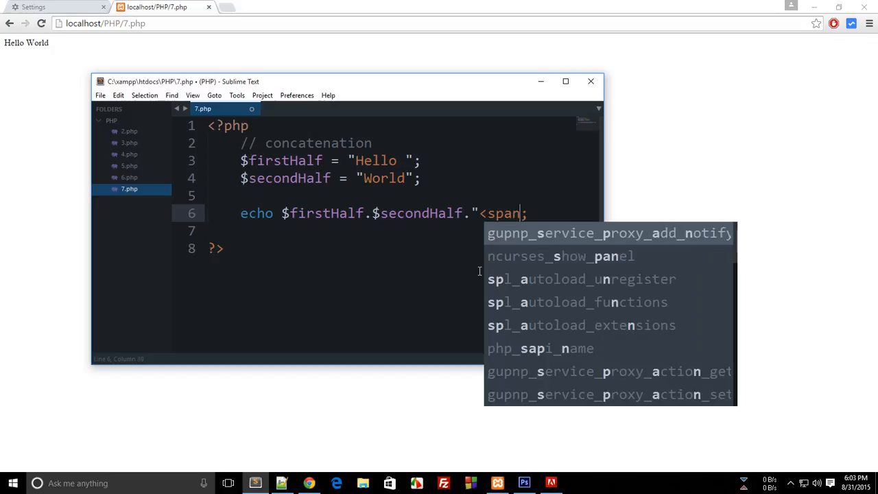
pyautogui.write('>How Are')
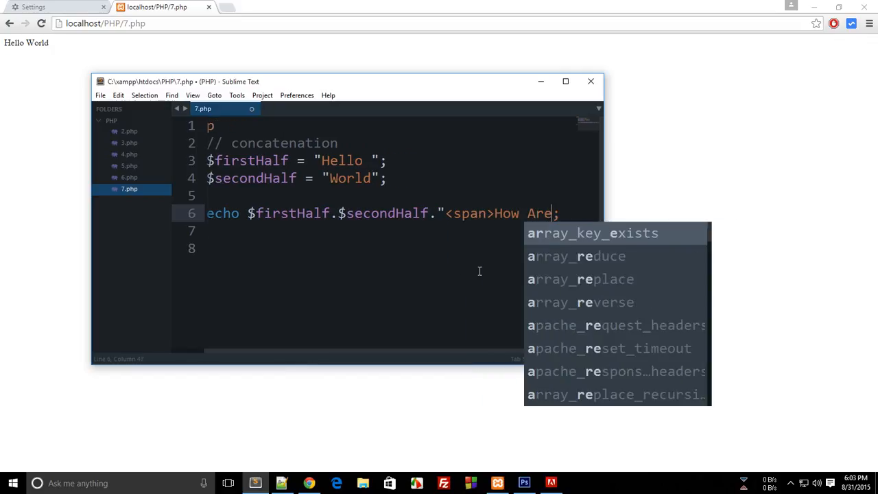
pyautogui.write('You? I\'m in a span!"')
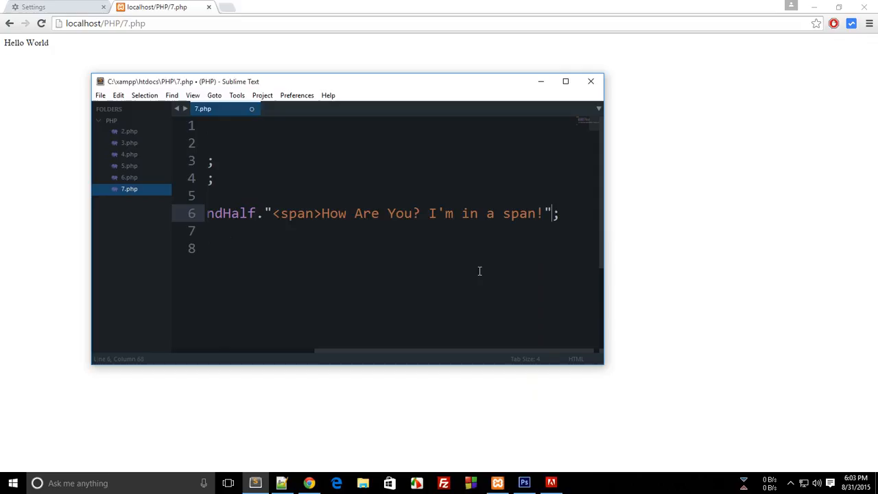
pyautogui.write('</span>')
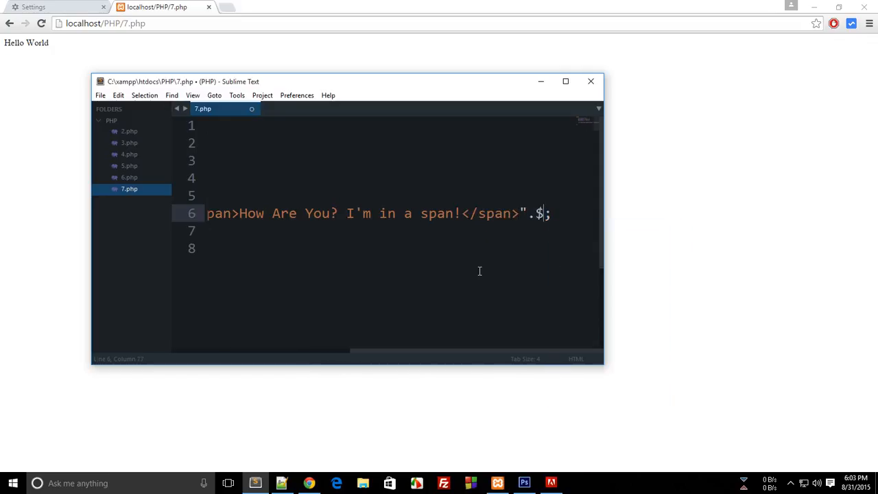
pyautogui.write('thisIsAVa')
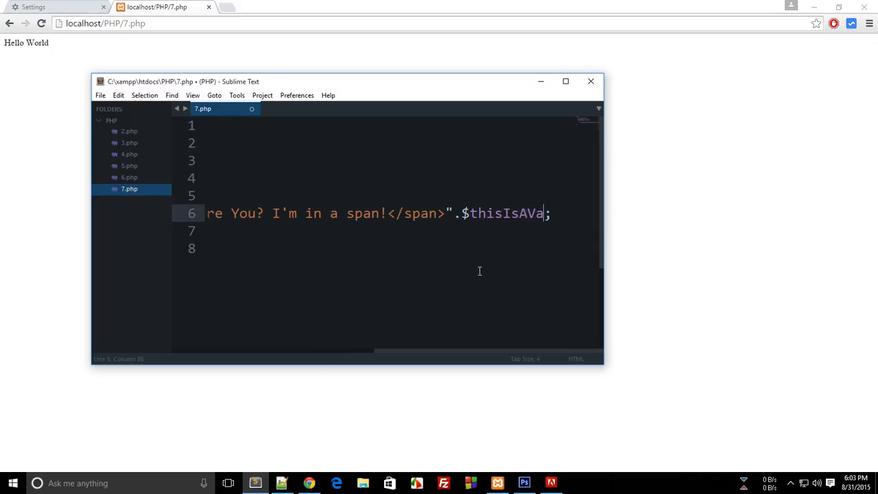
pyautogui.write('riable')
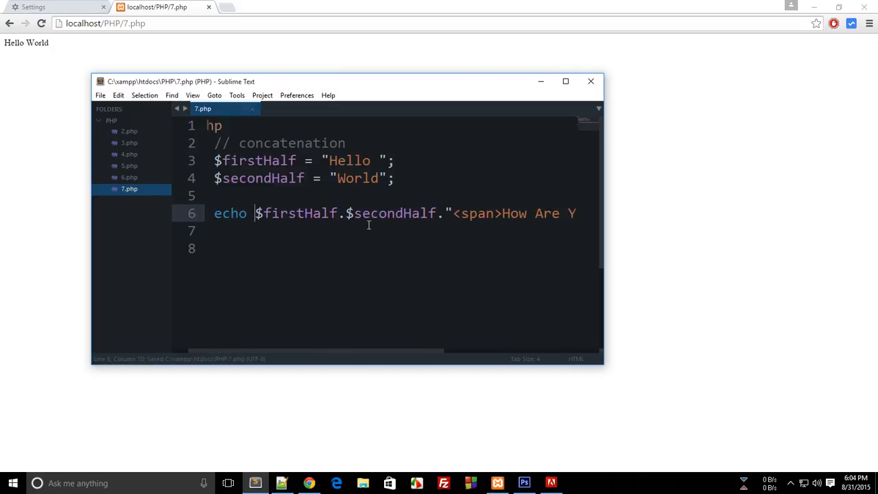
# Step: Reload 7.php in Chrome and highlight where "World" joins "How Are"
pyautogui.write('br')
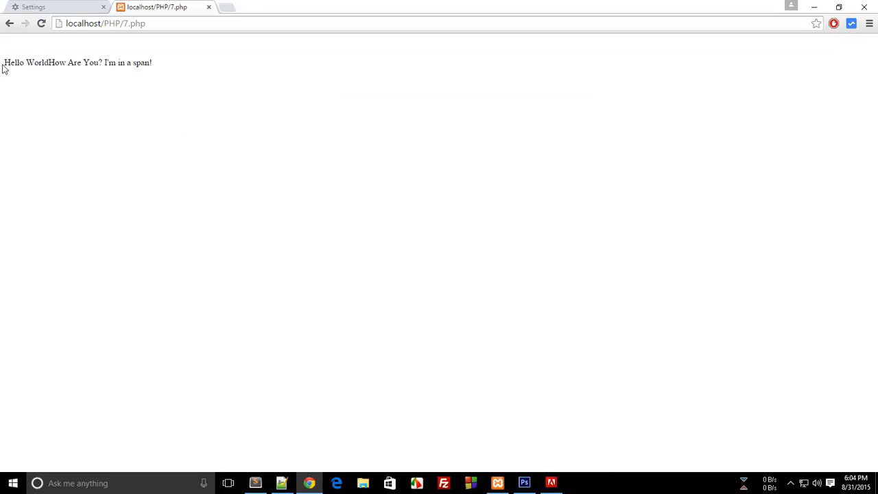
pyautogui.doubleClick(49, 62)
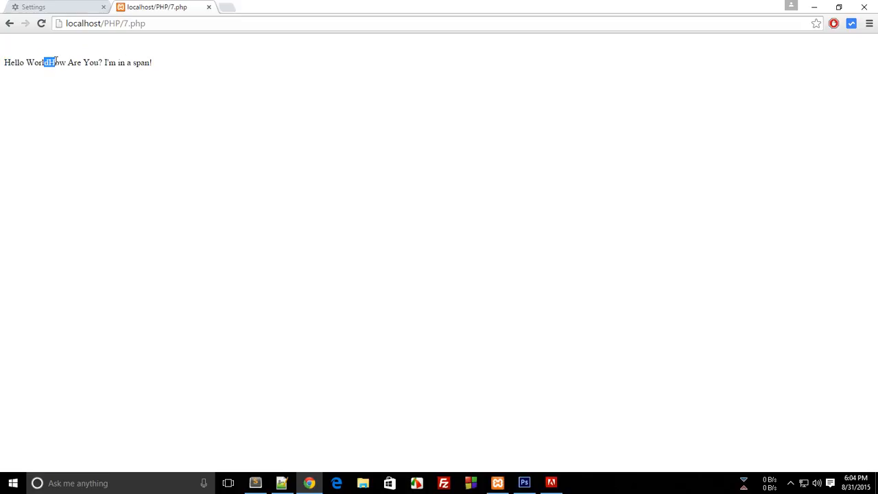